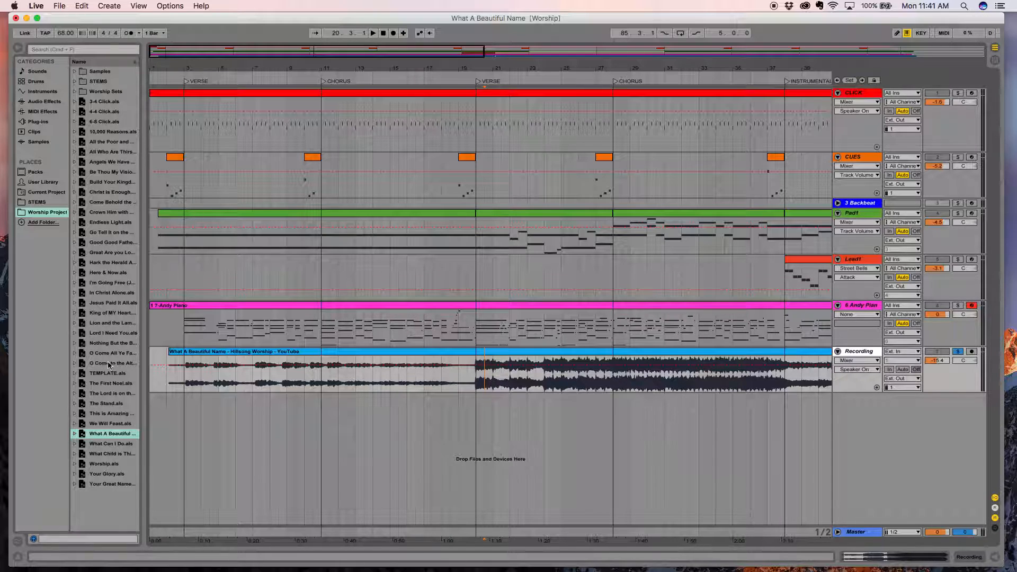
Open TEMPLATE.als from the project browser, saving the current song set when prompted.
{"action": "left_click", "coordinate": [108, 373]}
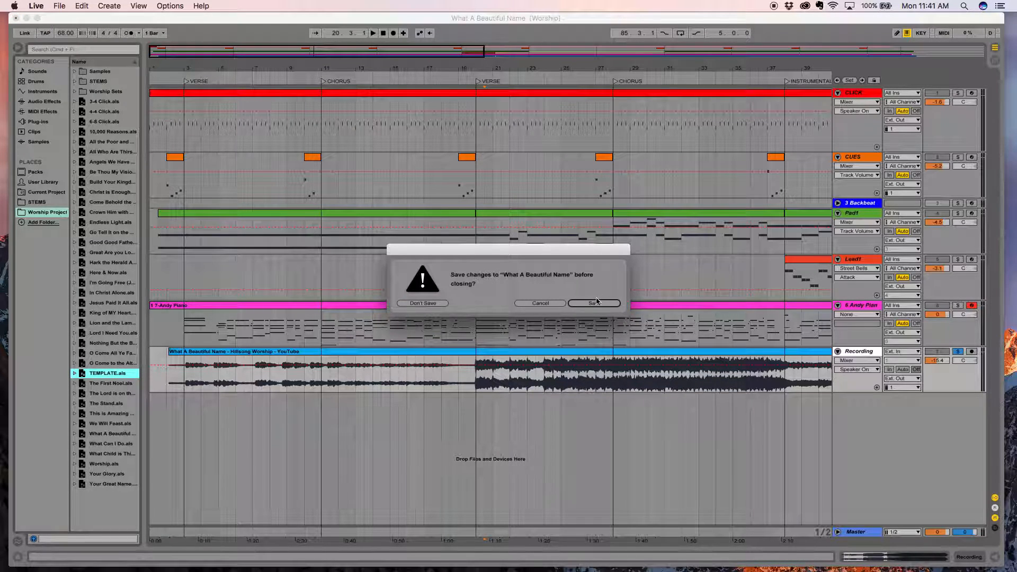
{"action": "mouse_move", "coordinate": [593, 304]}
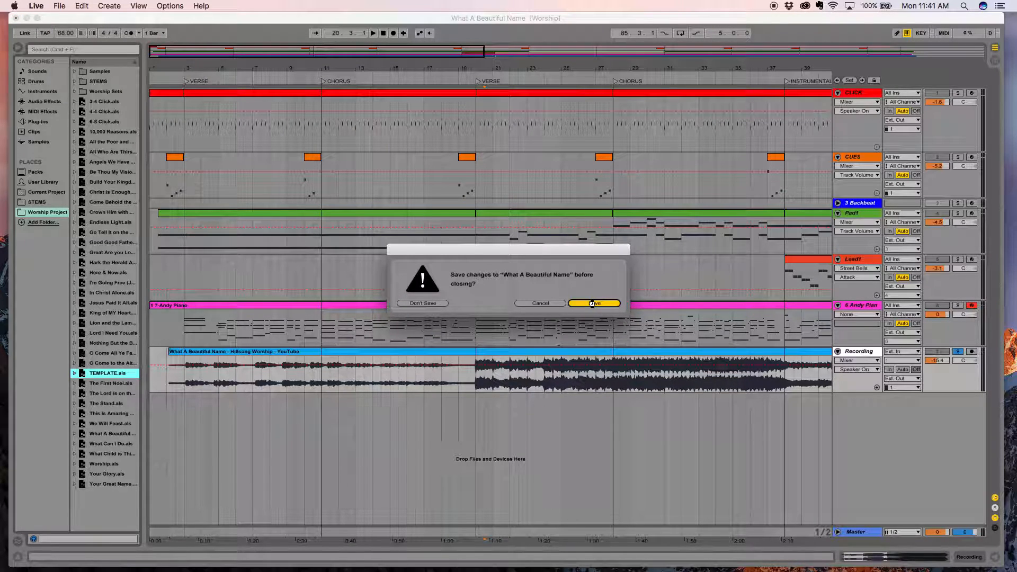
{"action": "left_click", "coordinate": [594, 303]}
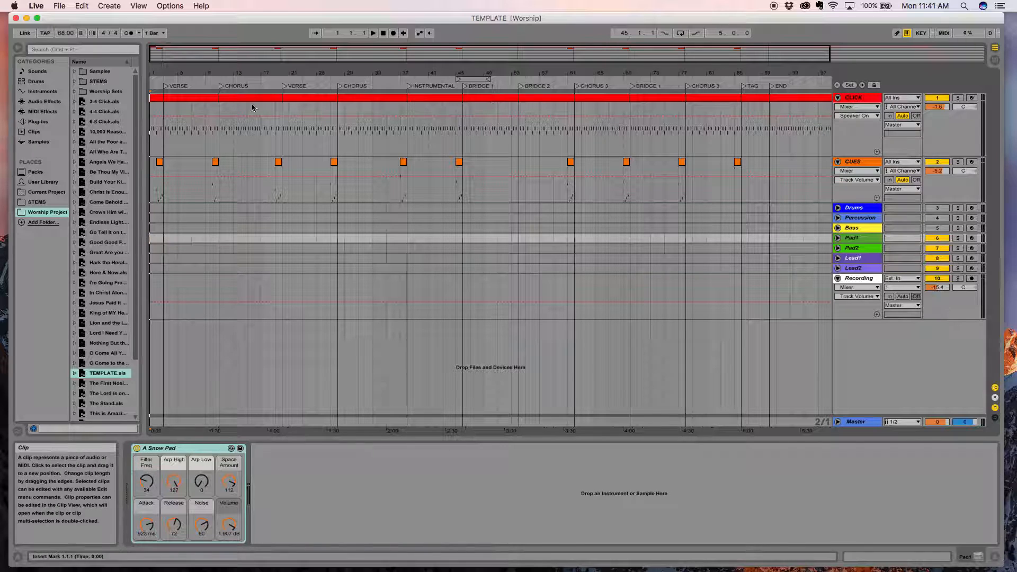
{"action": "left_click", "coordinate": [189, 85]}
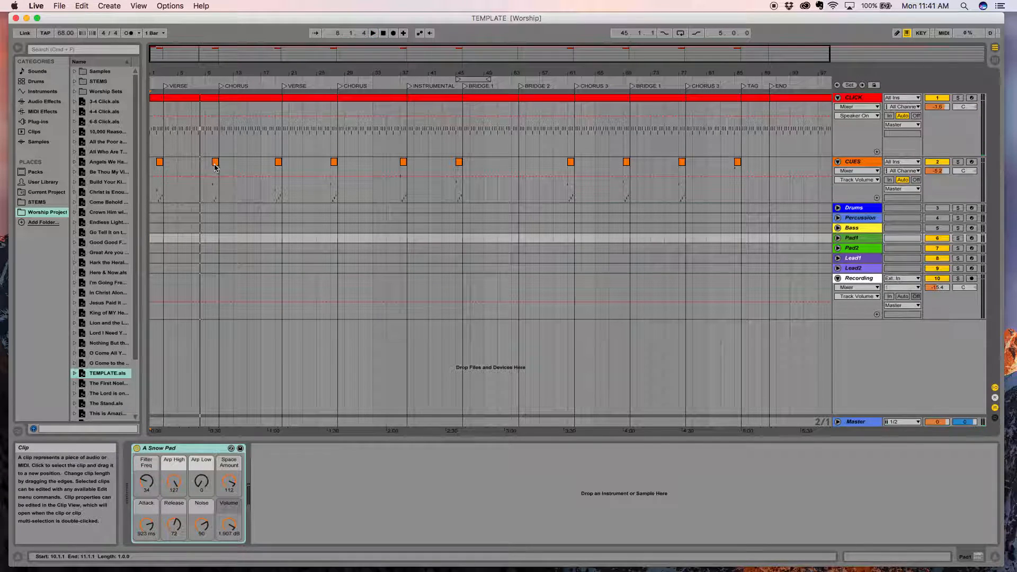
{"action": "left_click", "coordinate": [958, 161]}
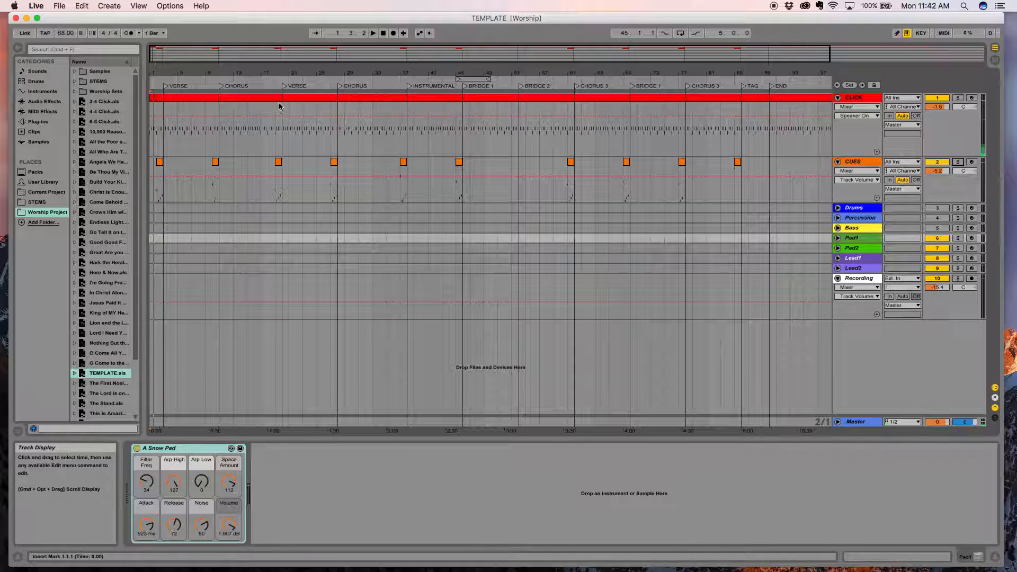
{"action": "mouse_move", "coordinate": [444, 108]}
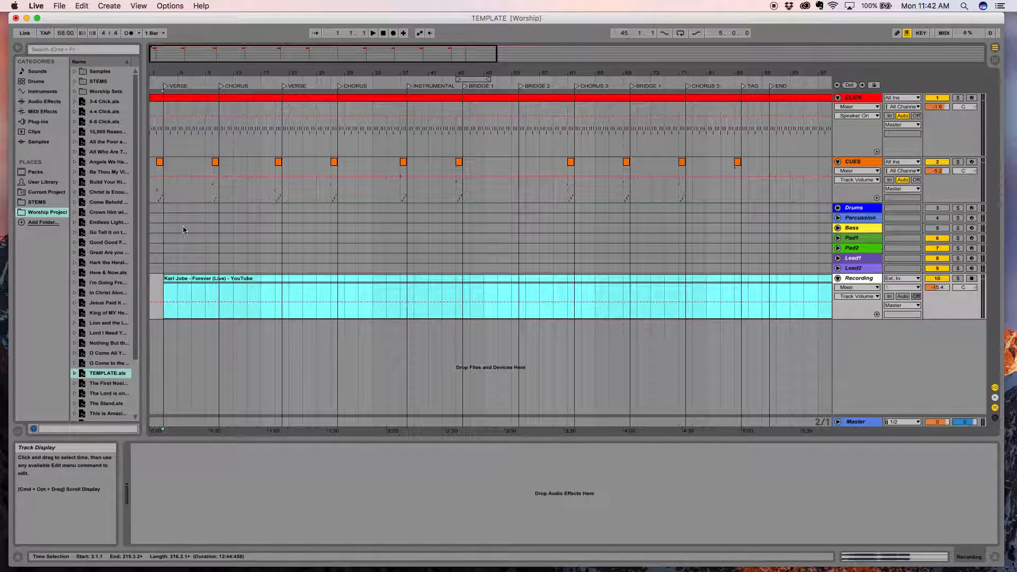
{"action": "mouse_move", "coordinate": [184, 242]}
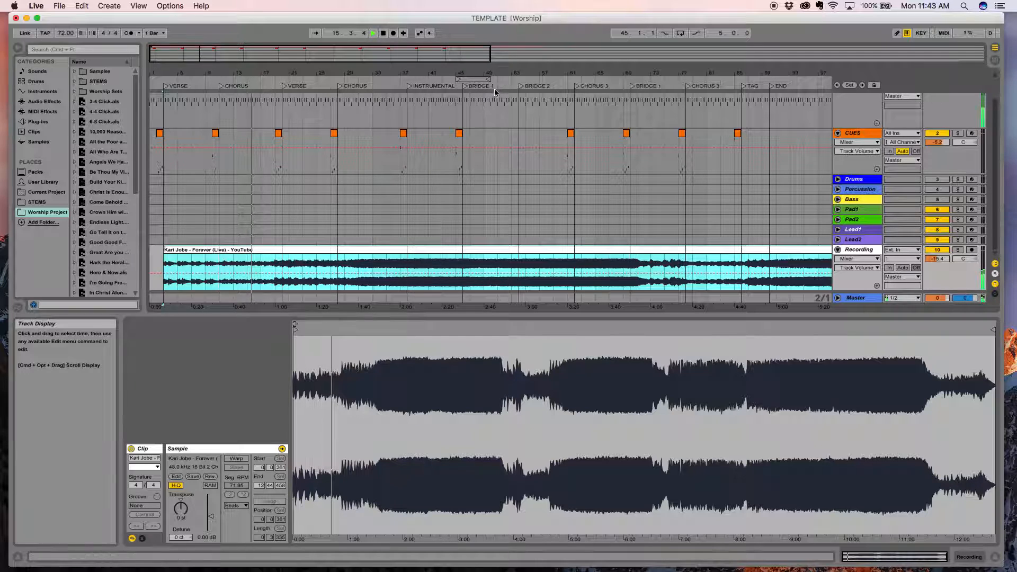
{"action": "left_click", "coordinate": [496, 83]}
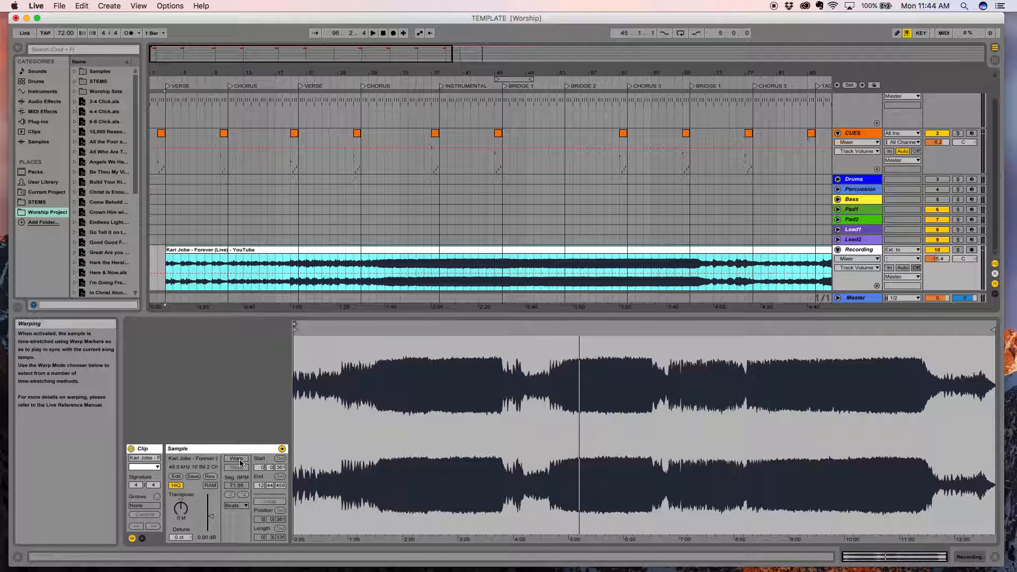
{"action": "left_click", "coordinate": [237, 459]}
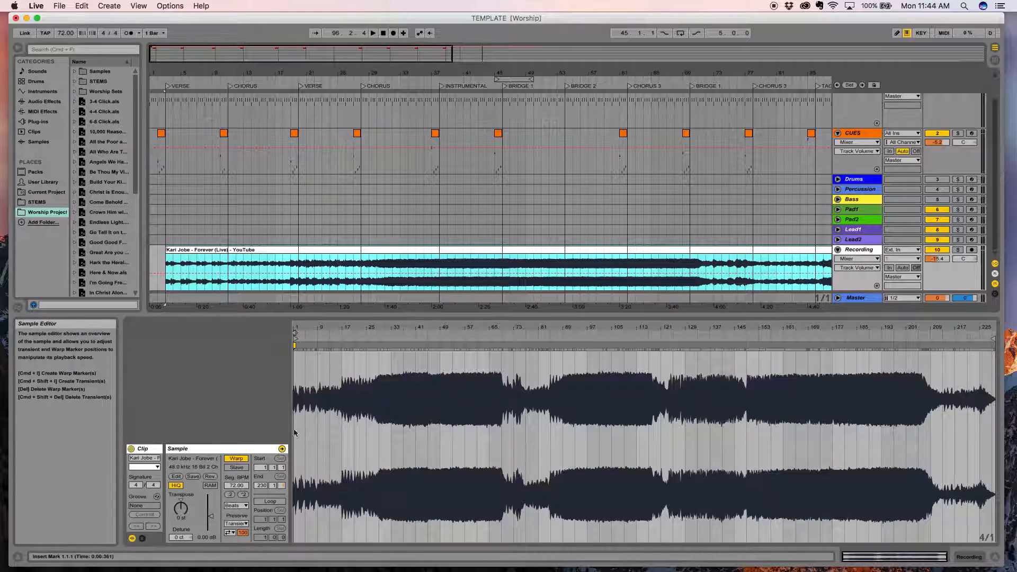
{"action": "mouse_move", "coordinate": [238, 487]}
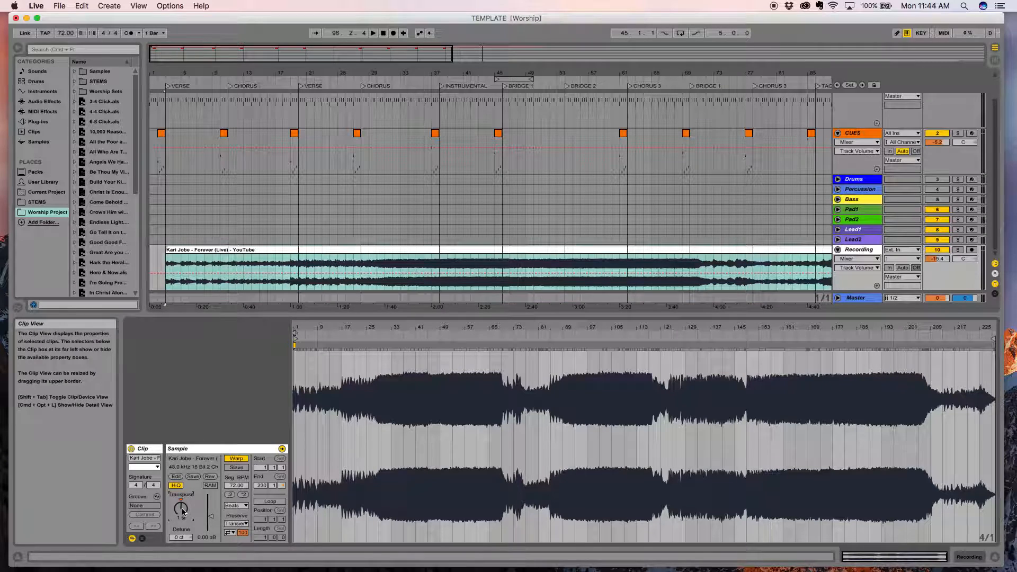
{"action": "left_click", "coordinate": [268, 85]}
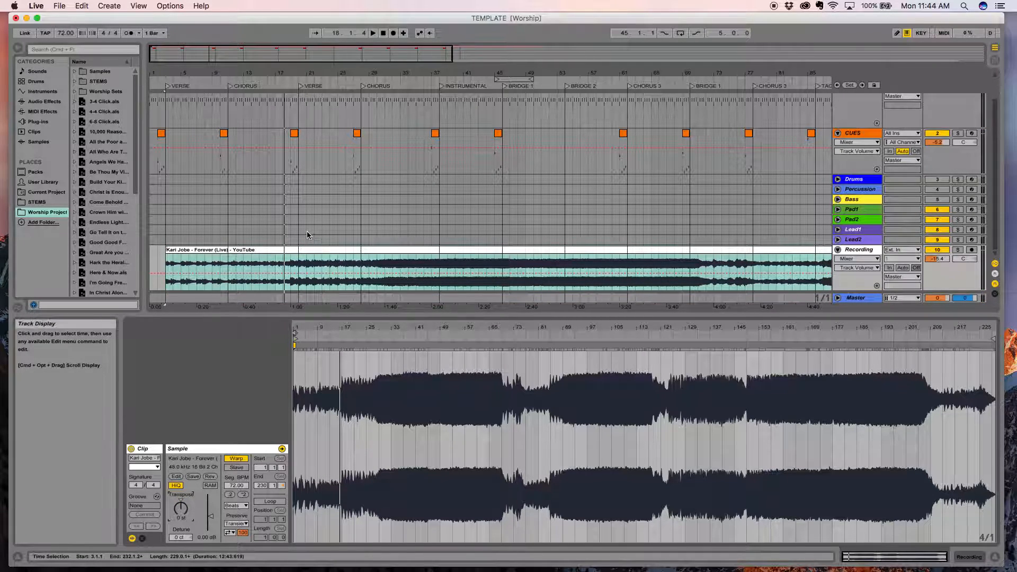
Drag the guide track audio clip along the timeline so its downbeats sit on the bar grid.
{"action": "left_click", "coordinate": [418, 344]}
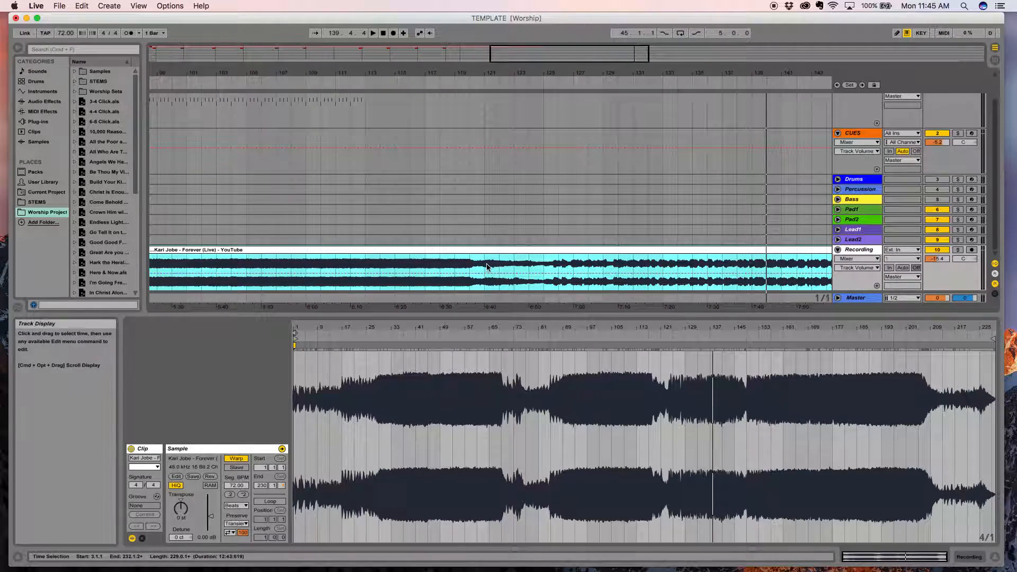
{"action": "left_click_drag", "start_coordinate": [483, 271], "coordinate": [798, 271]}
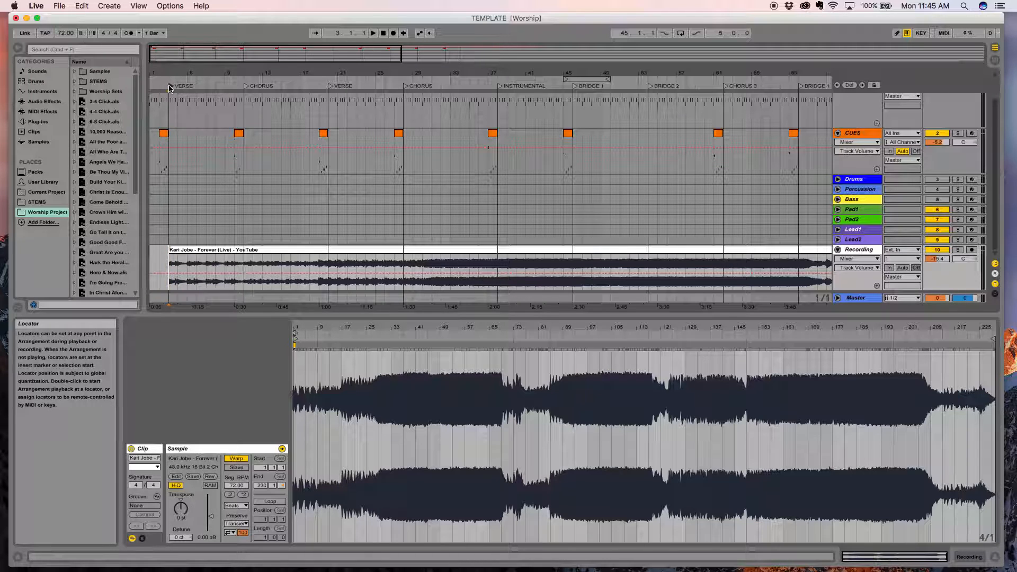
Rename the first locator from VERSE to INTRO.
{"action": "right_click", "coordinate": [183, 85]}
{"action": "type", "text": "INTRO"}
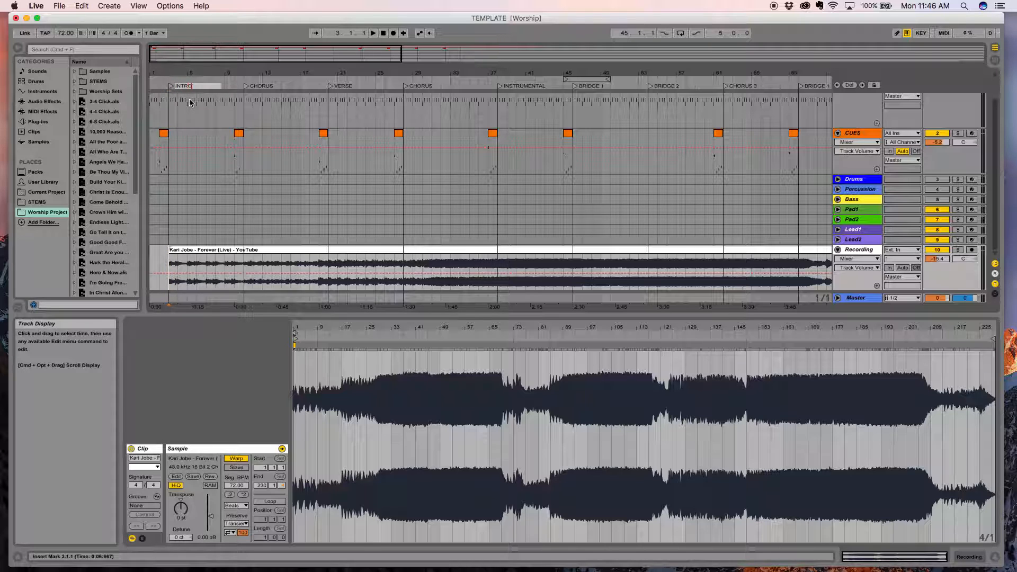
{"action": "left_click", "coordinate": [163, 150]}
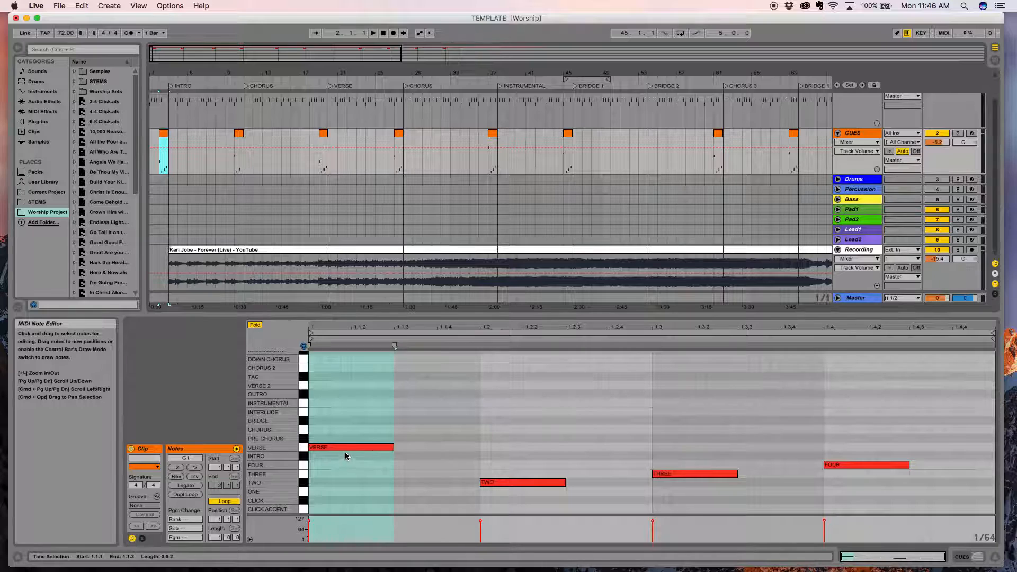
Move the first cue clip's note to the INTRO row and audition from the song start.
{"action": "left_click", "coordinate": [347, 447]}
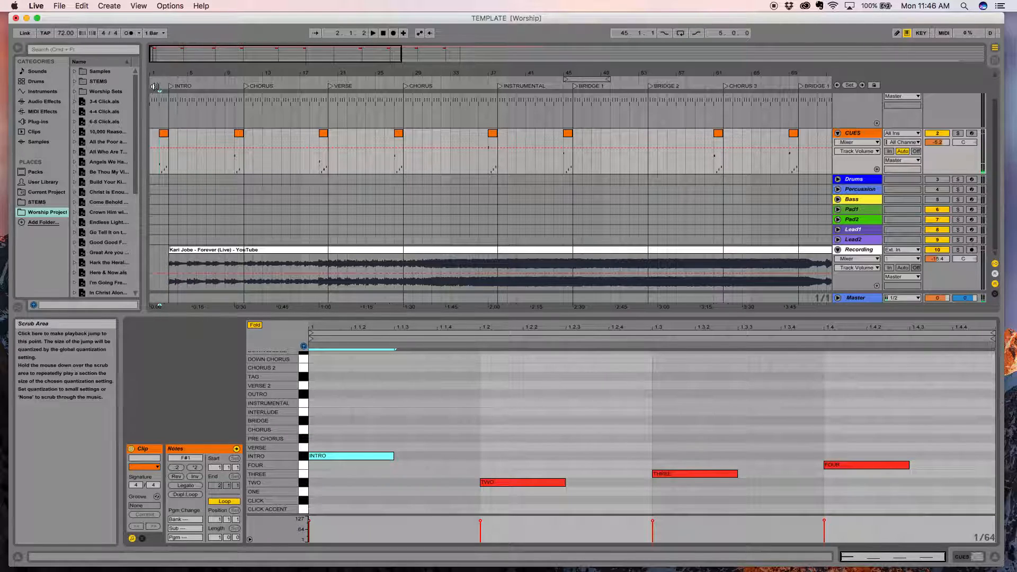
{"action": "left_click", "coordinate": [372, 33]}
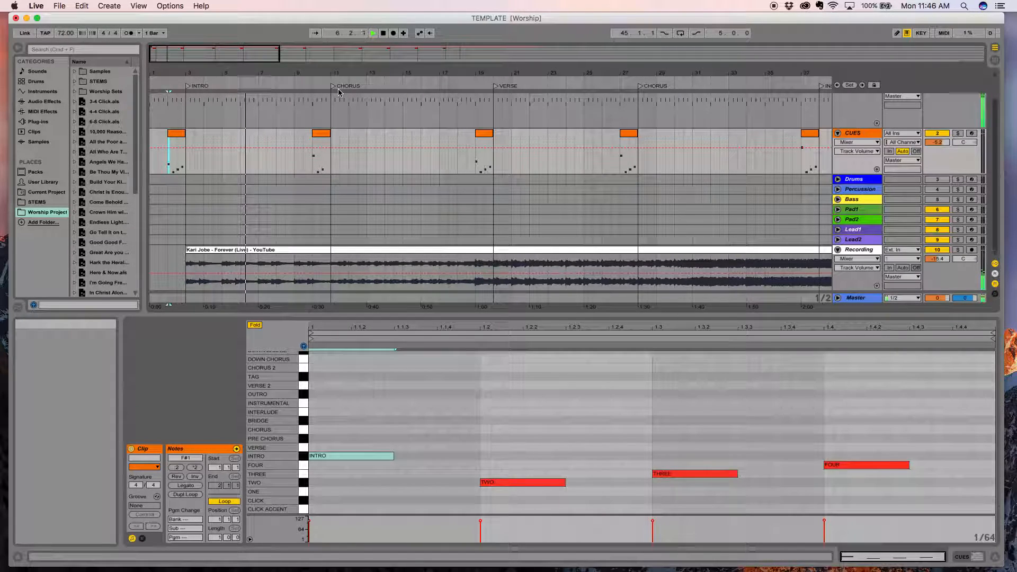
Stop playback and select the guide track clip to set up the VERSE locator and cue.
{"action": "left_click", "coordinate": [320, 134]}
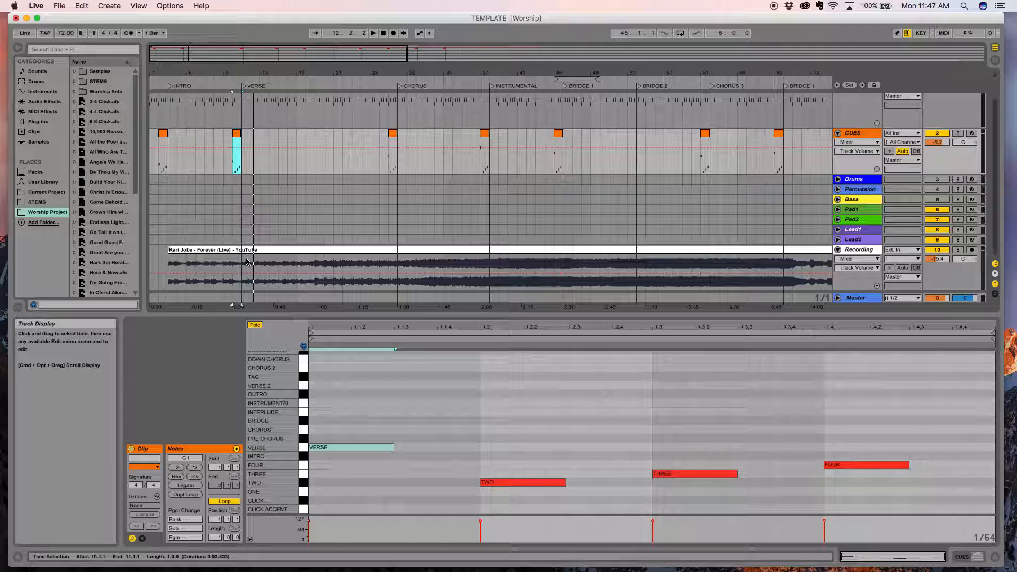
{"action": "left_click", "coordinate": [247, 266]}
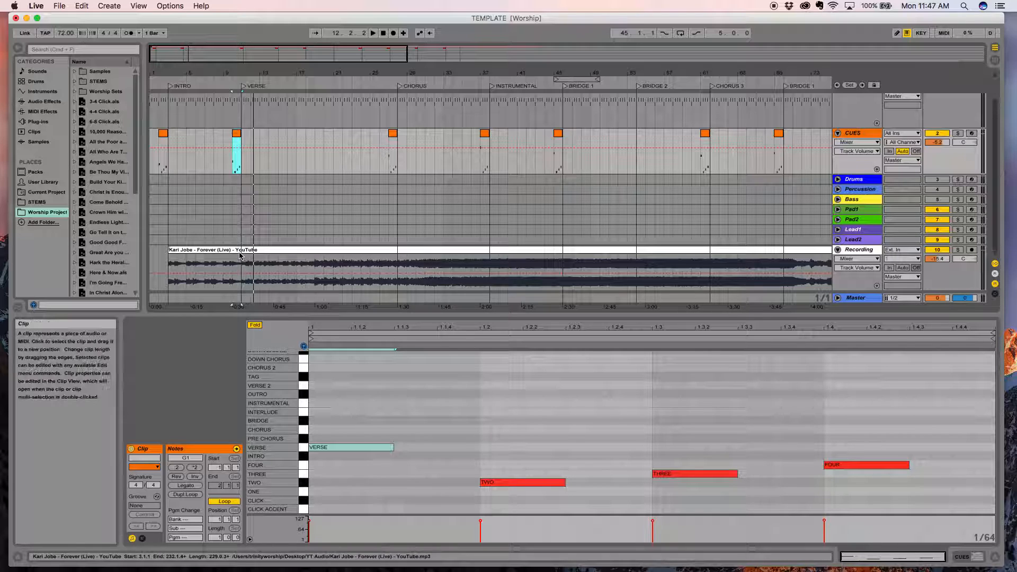